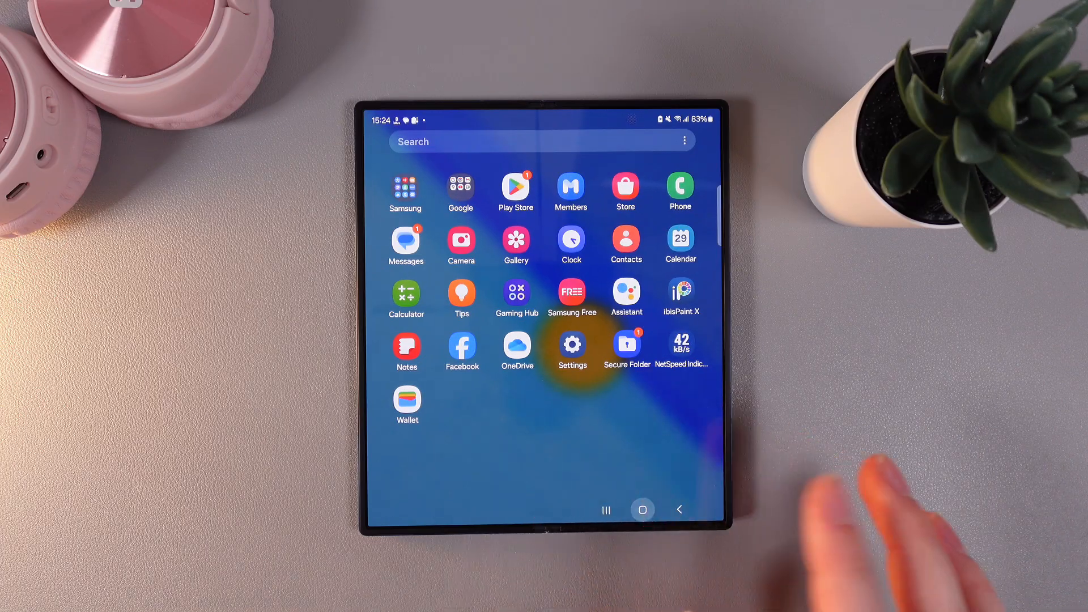
Search Play Store for 'google pay' and reach the installed Google Wallet listing.
left_click(515, 186)
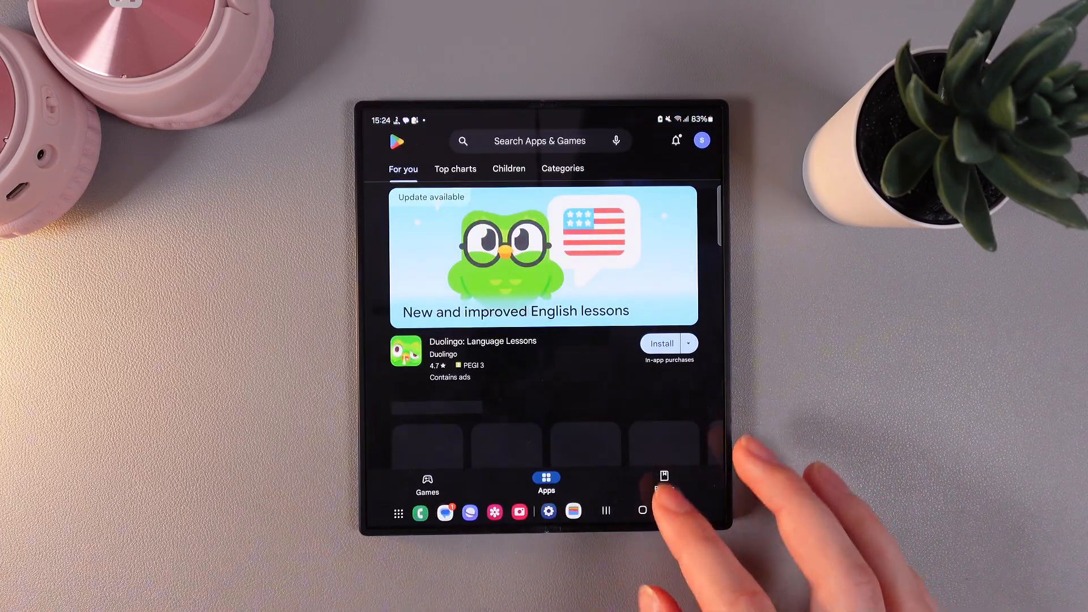
type("google pay")
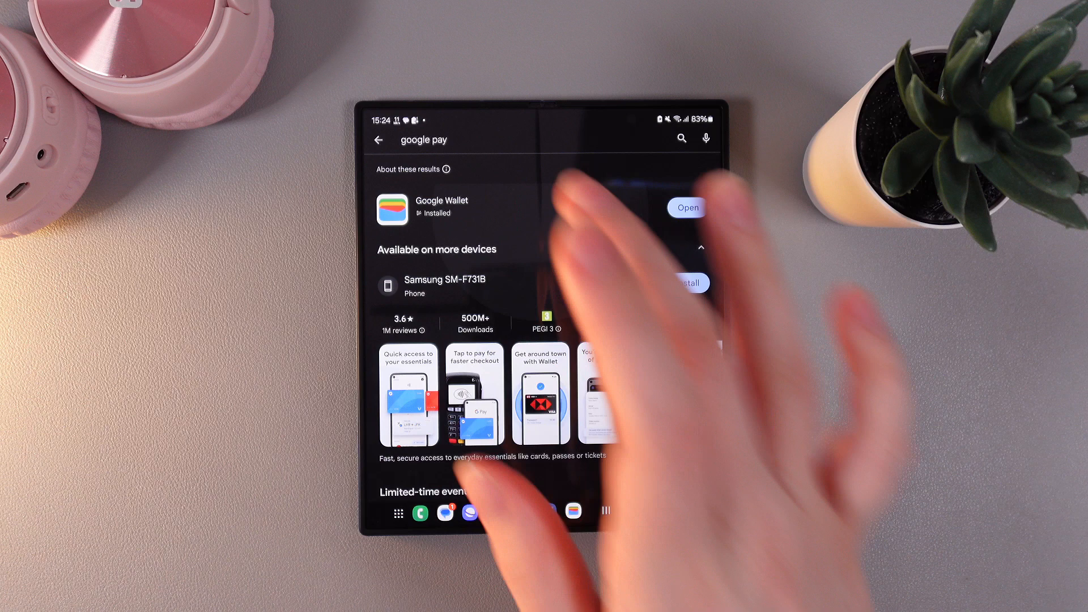
scroll("down", 3)
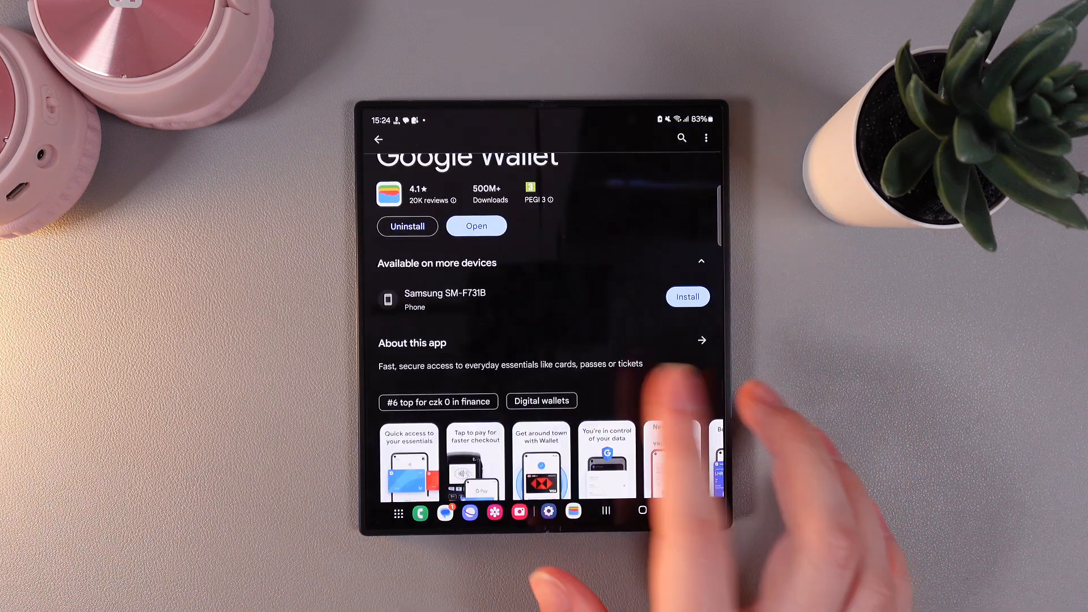
scroll("down", 3)
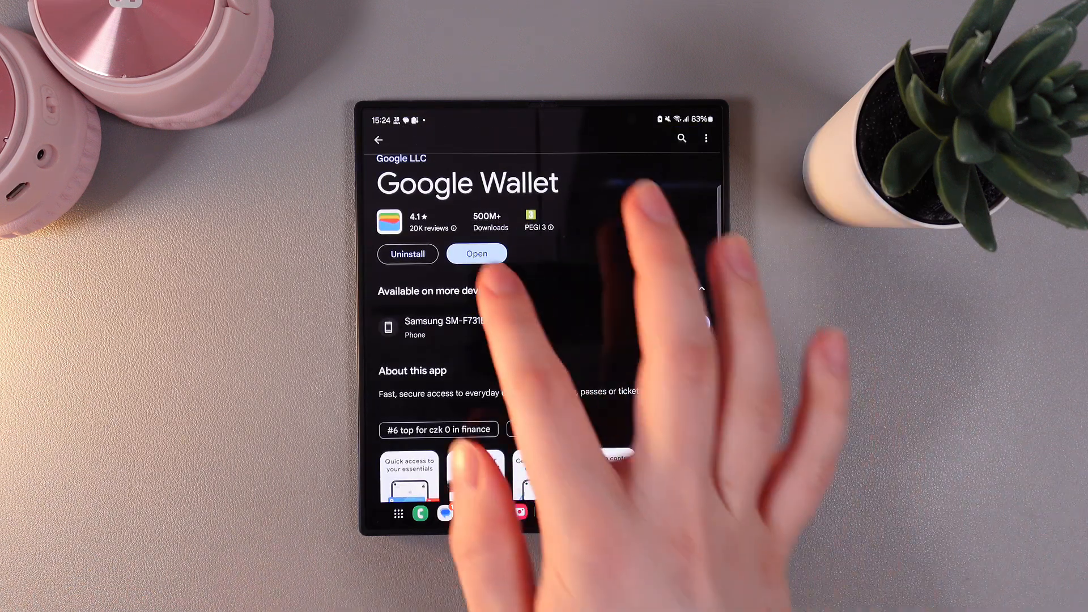
Launch Google Wallet and dismiss the Paris 2024 Visa promotion with Not now.
left_click(477, 252)
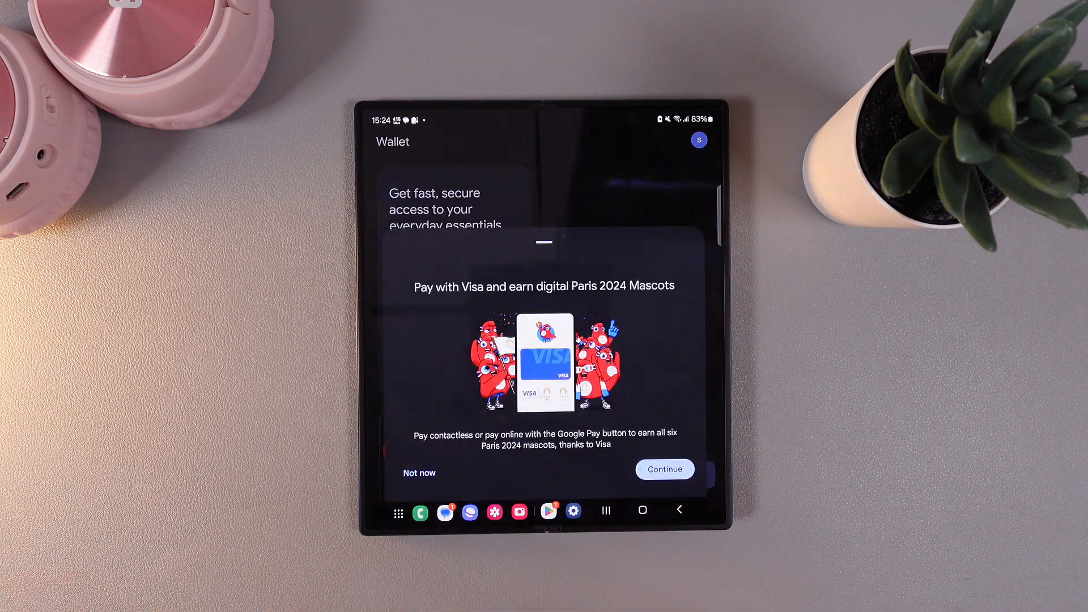
left_click(418, 472)
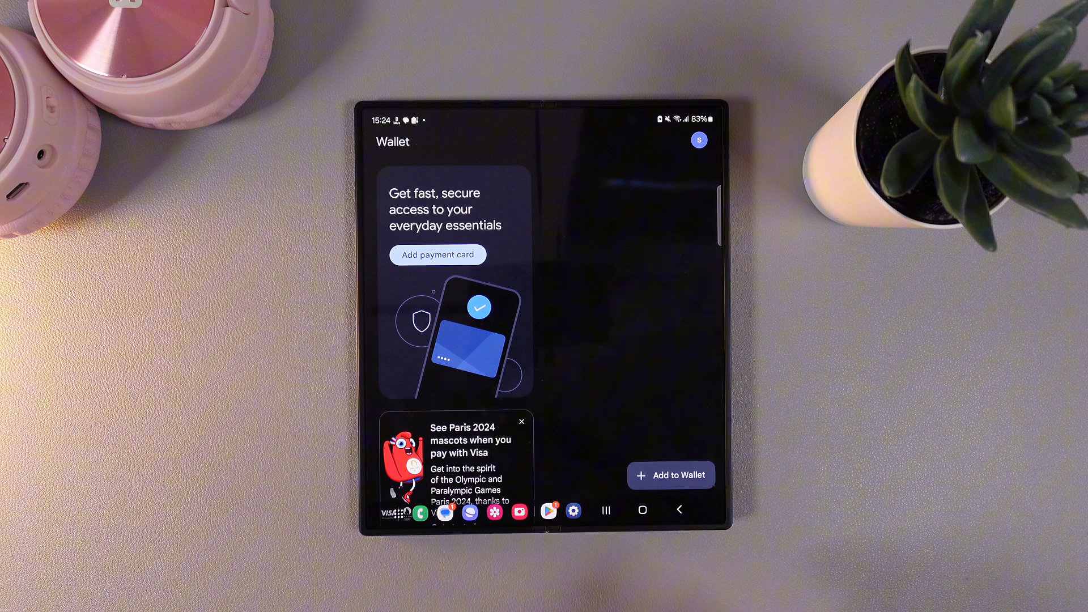
Start adding a payment card and read through to the Google Payments terms.
left_click(671, 475)
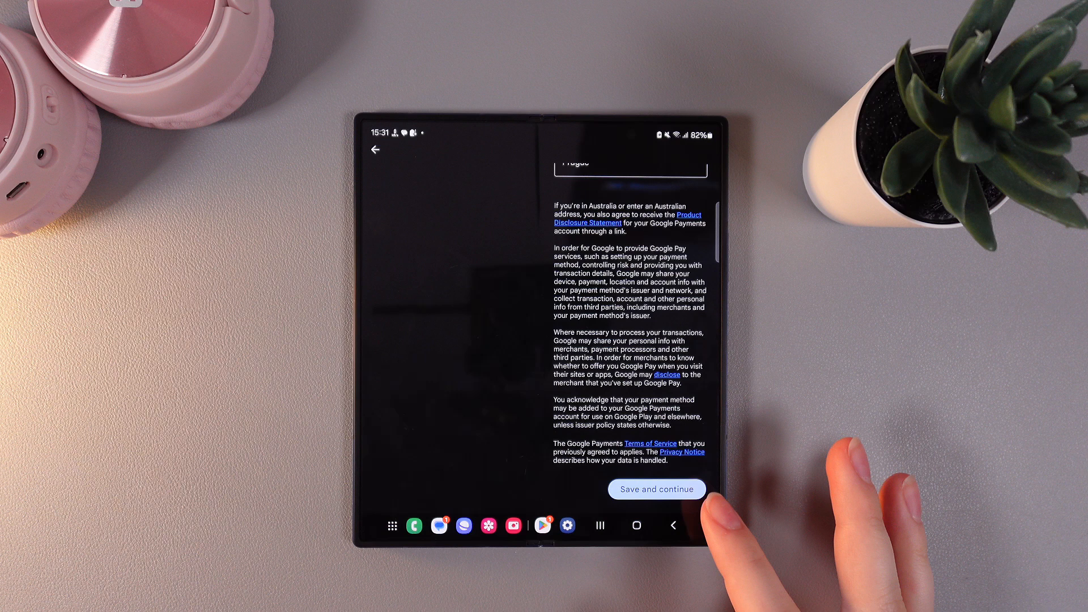
Accept Google Payments and Revolut issuer terms, then verify the card via texted code.
left_click(656, 489)
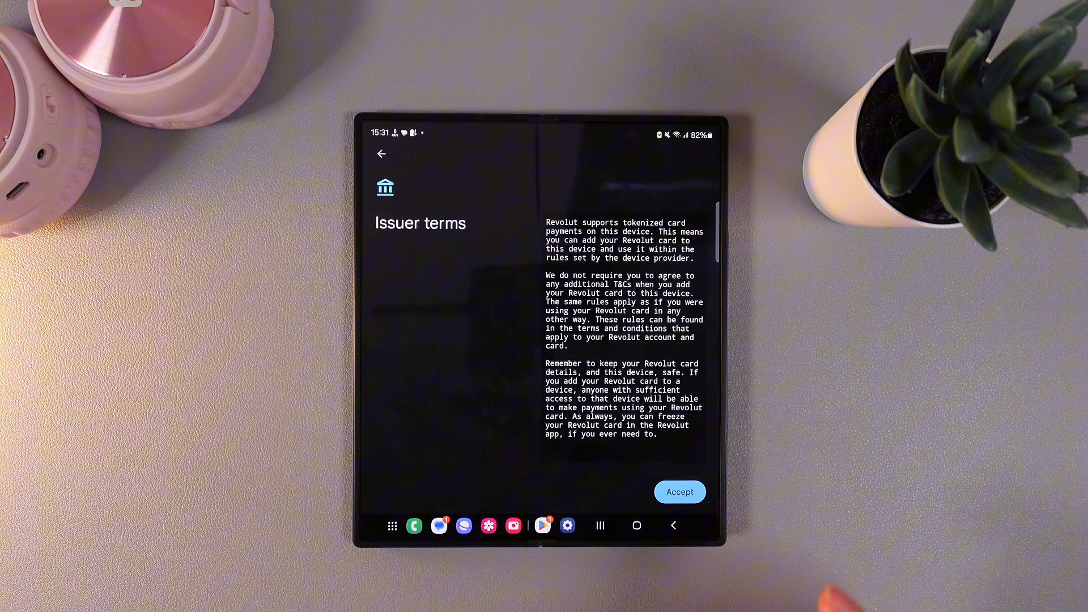
left_click(679, 492)
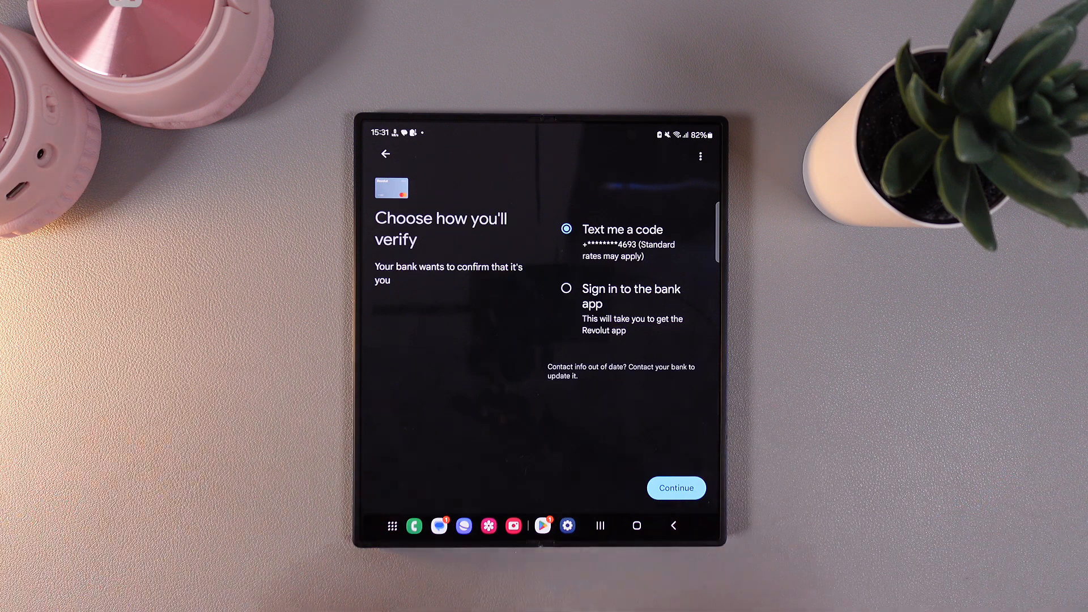
left_click(675, 487)
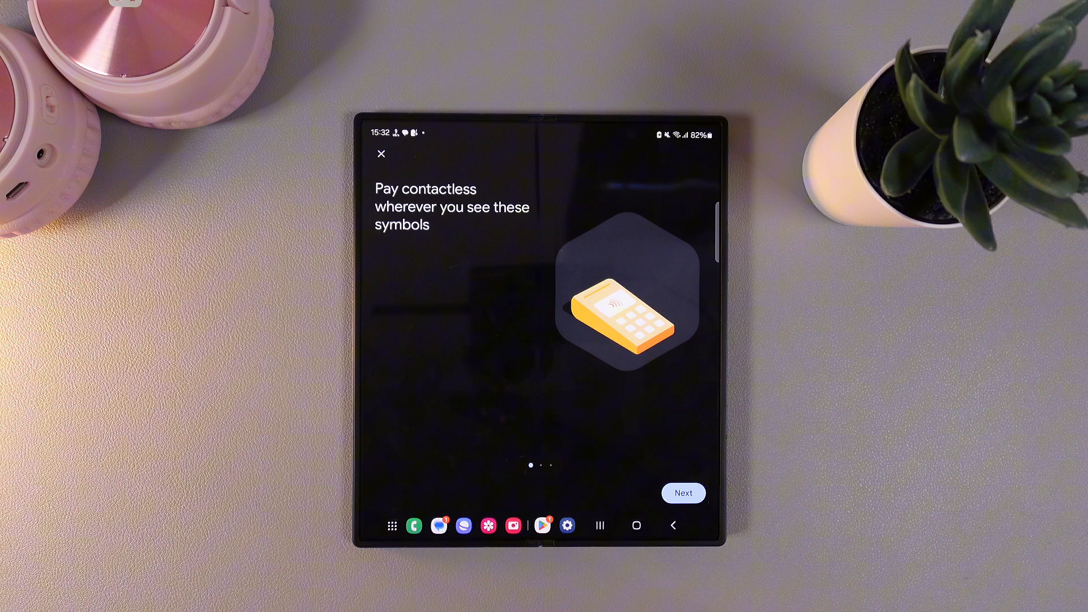
Finish the contactless tutorial so card ending 4681 is listed, then go to Settings.
left_click(682, 492)
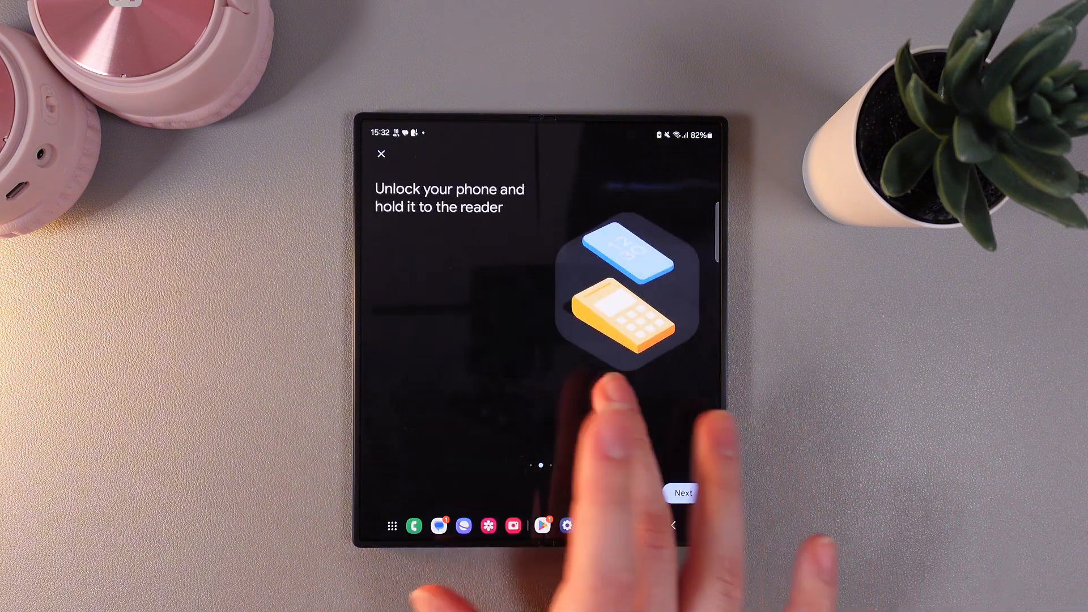
left_click(682, 493)
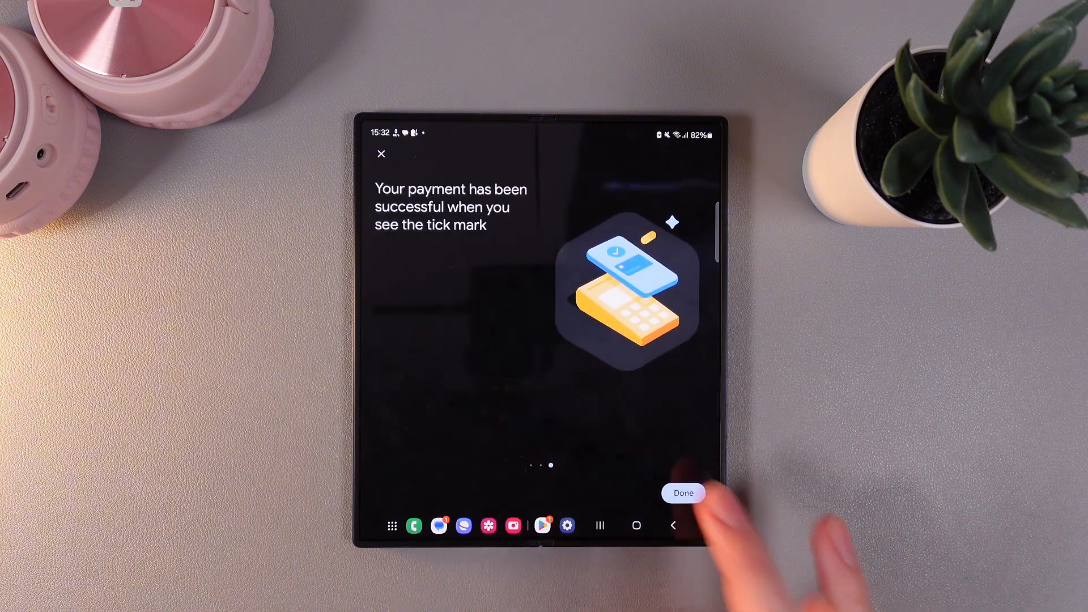
left_click(682, 493)
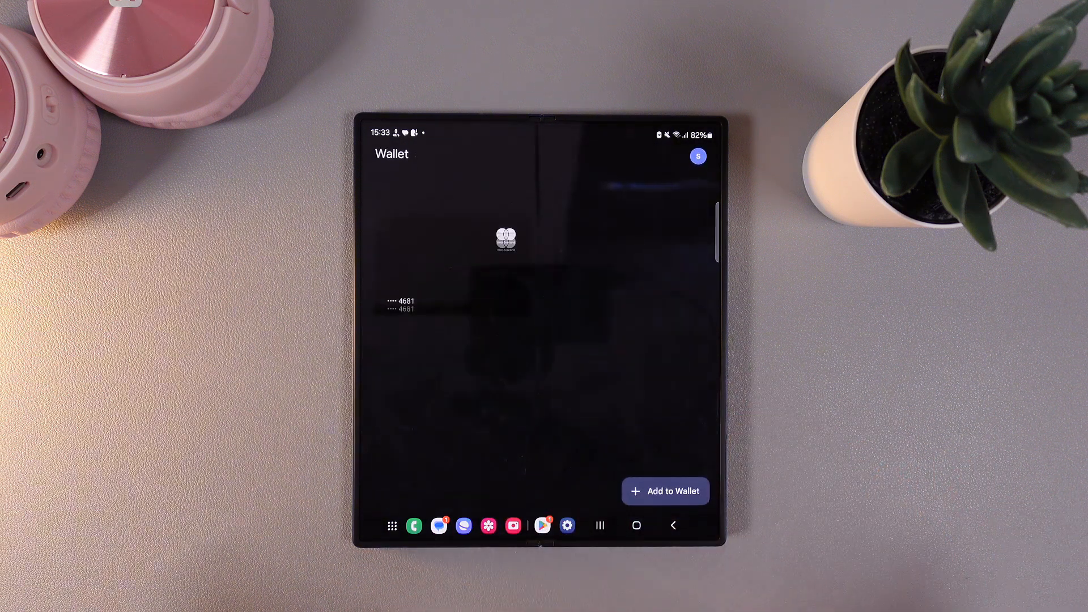
left_click(635, 525)
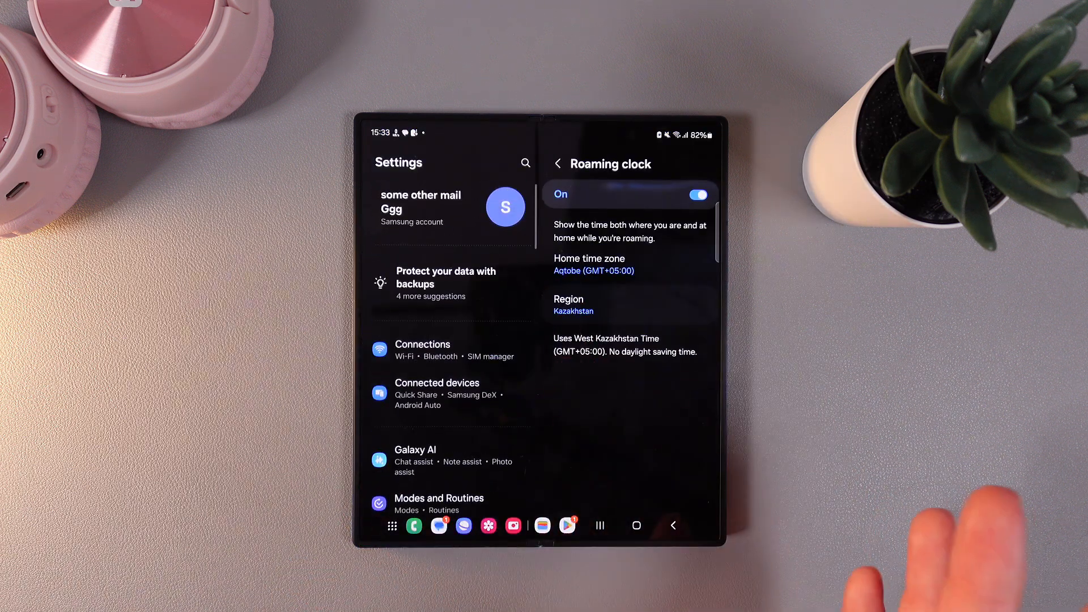
Confirm NFC and contactless payments is On under Connections, then leave for the app list.
left_click(444, 337)
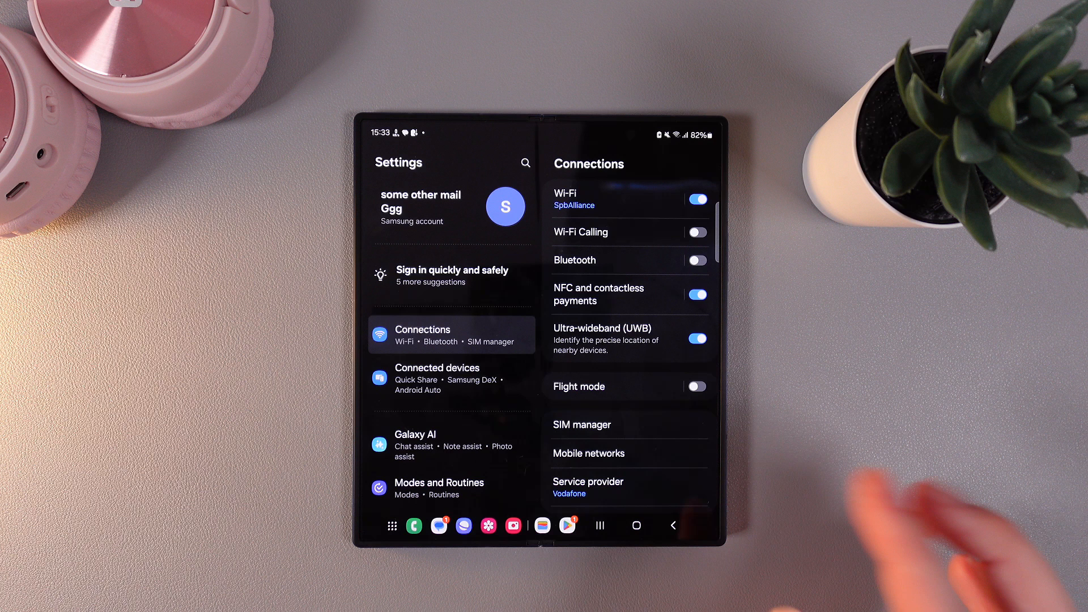
left_click(598, 295)
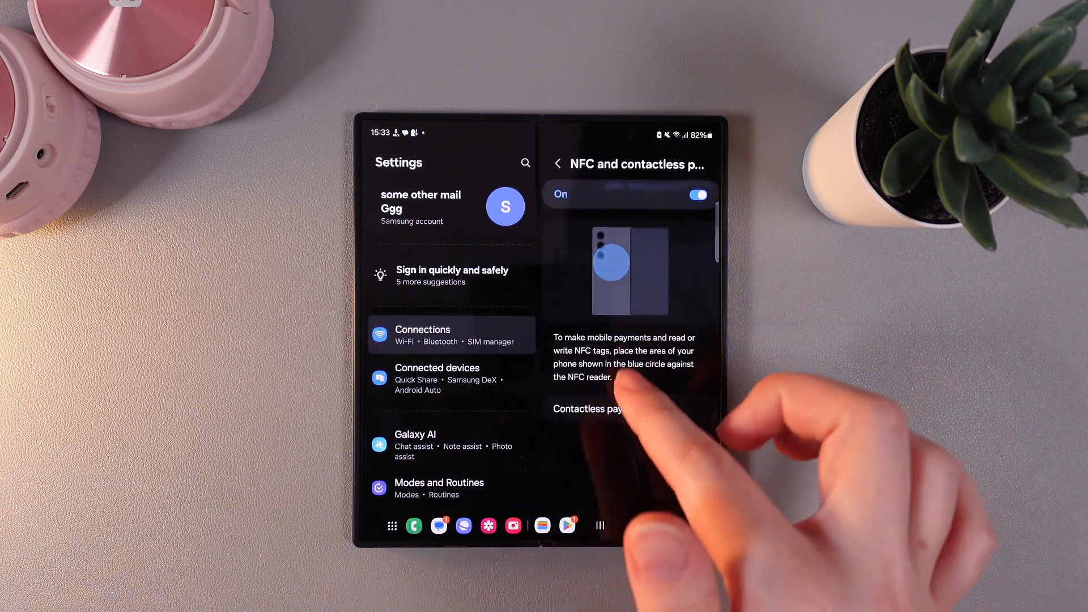
left_click(604, 409)
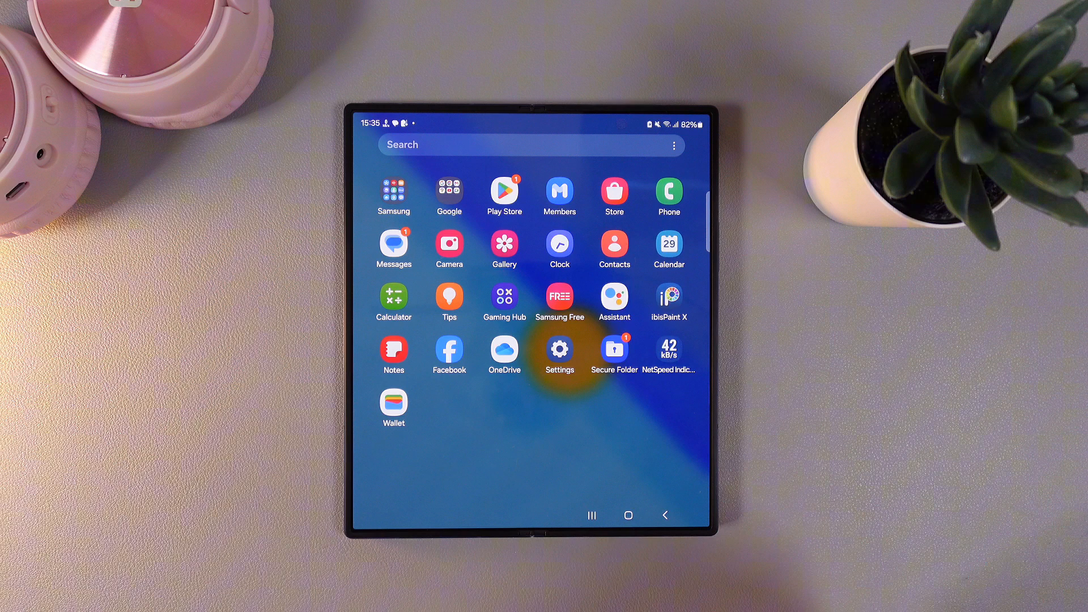
Reopen Wallet to see the Revolut card ready for a reader, then go Home.
left_click(393, 405)
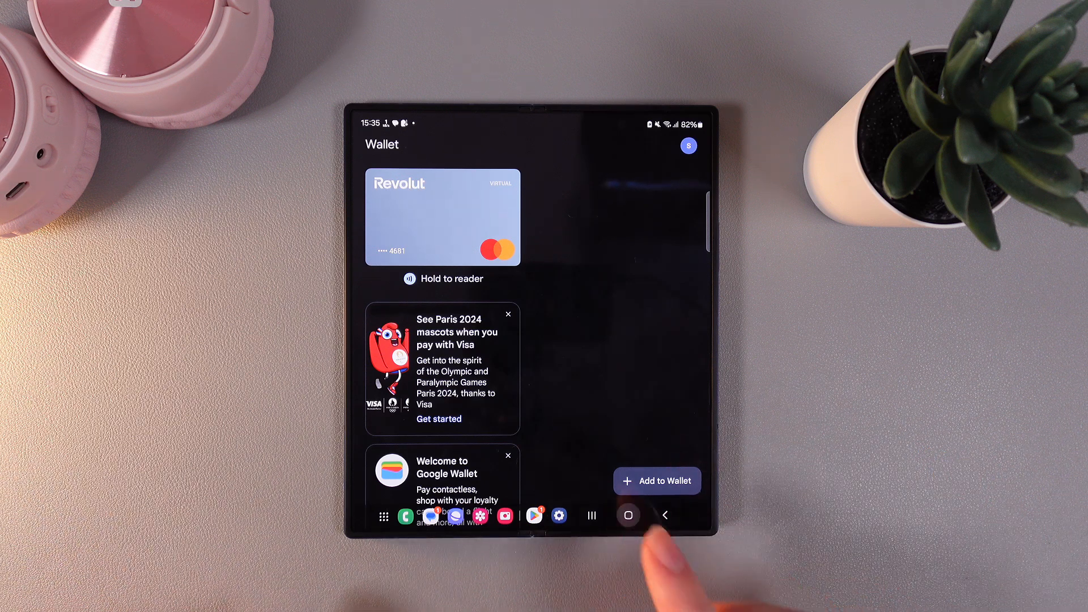
left_click(628, 515)
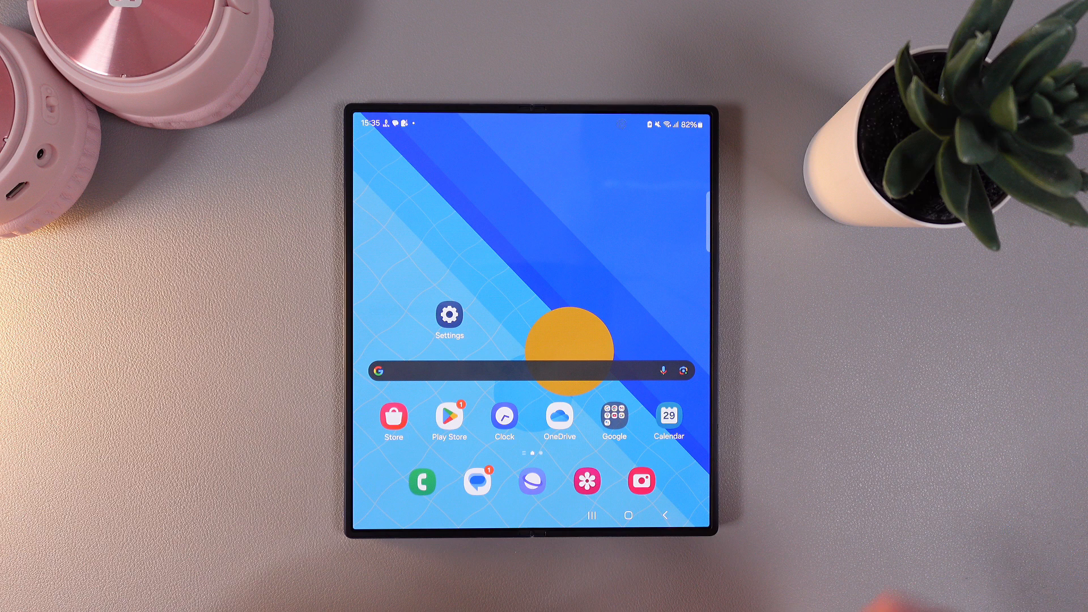
Under Advanced features > Side button, set Double press to open Wallet, then go Home.
left_click(448, 312)
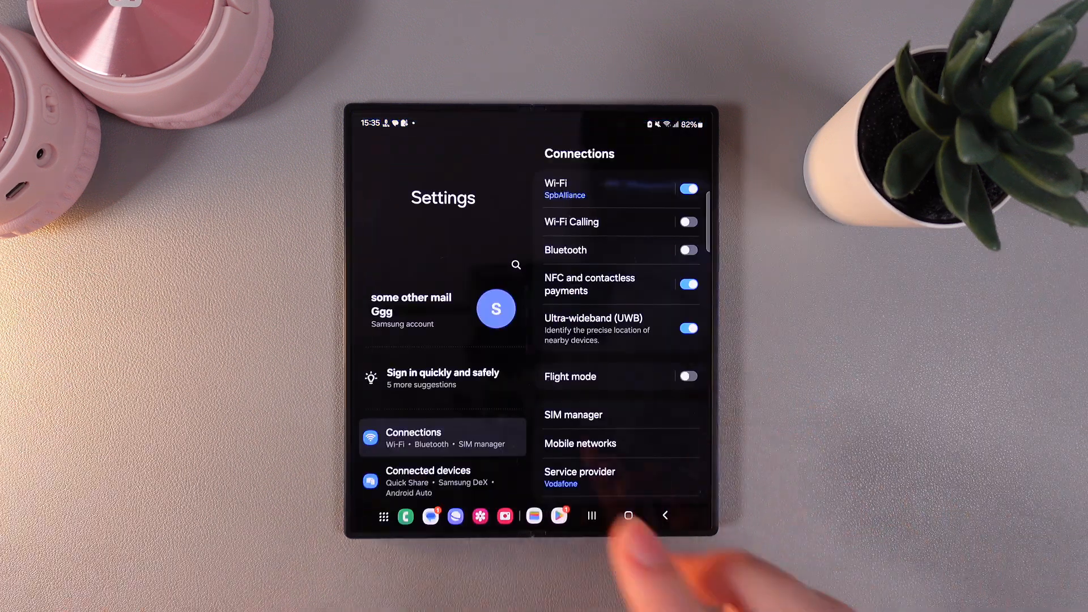
scroll("down", 3)
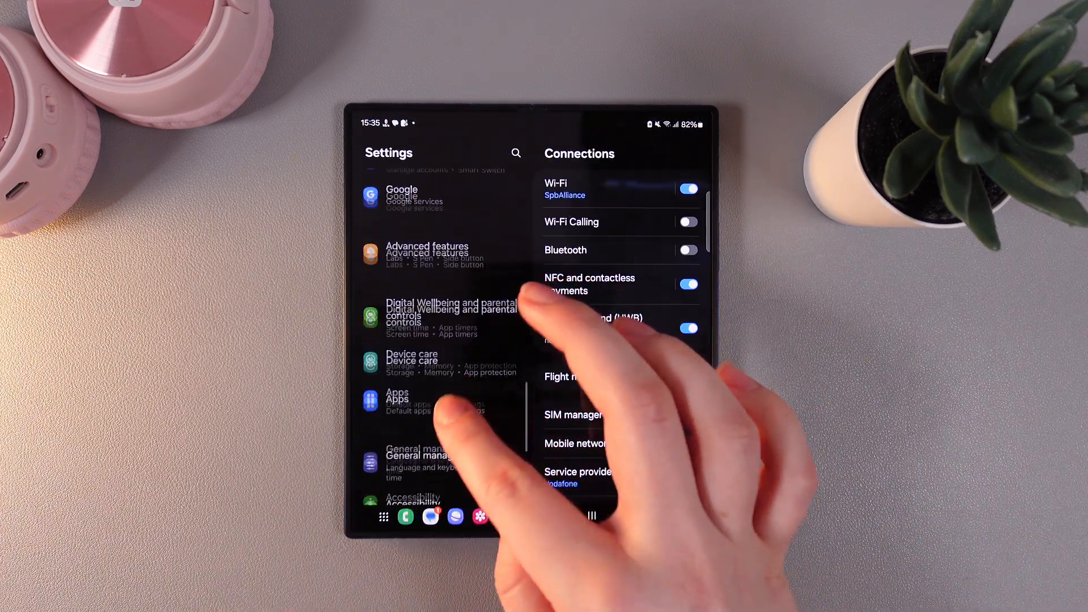
left_click(427, 252)
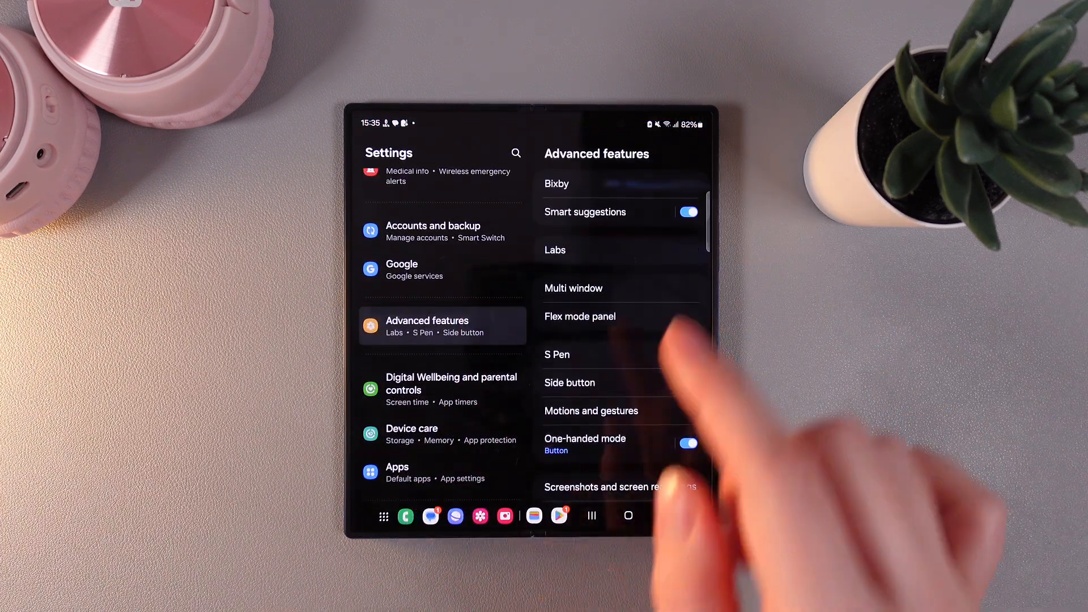
left_click(569, 382)
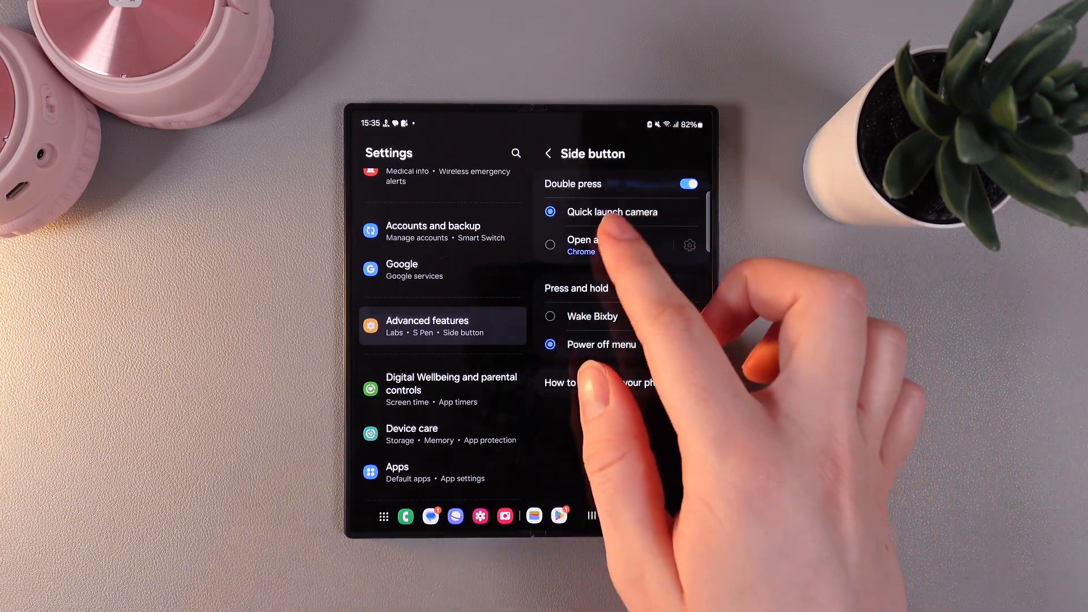
left_click(551, 245)
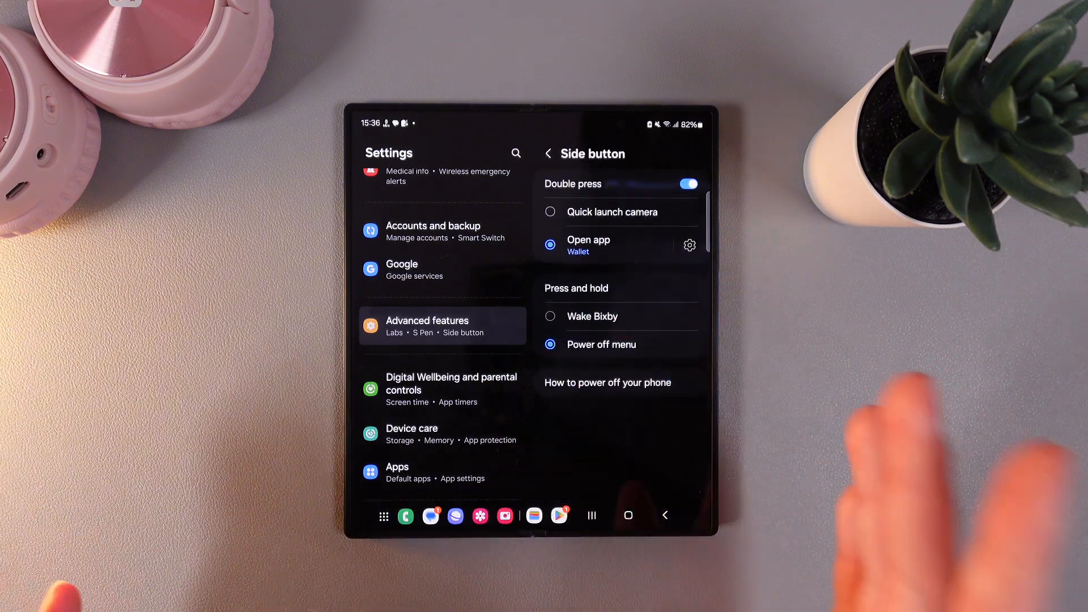
left_click(628, 515)
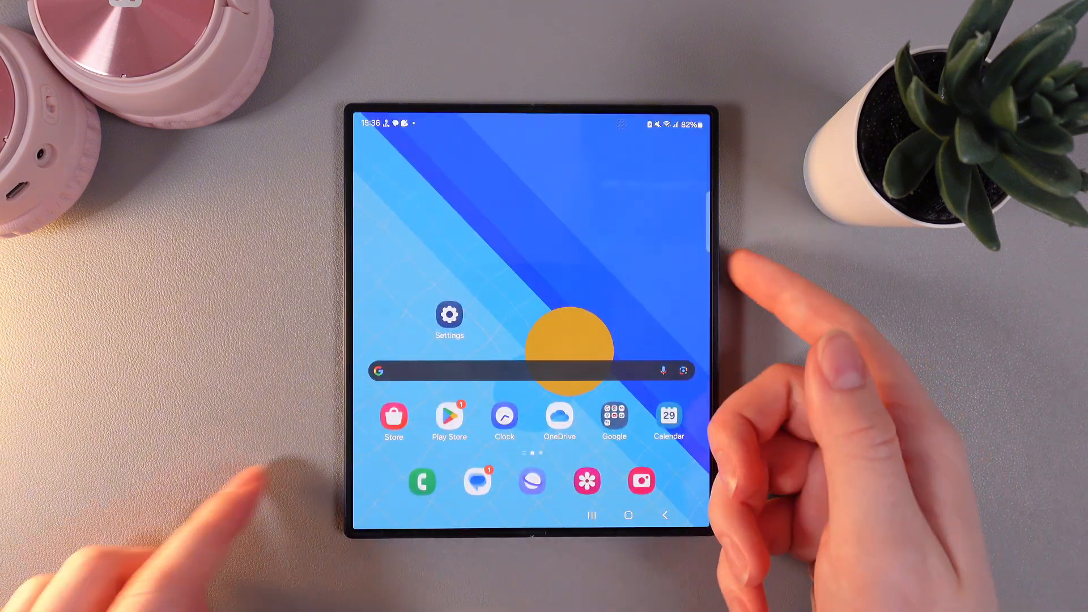